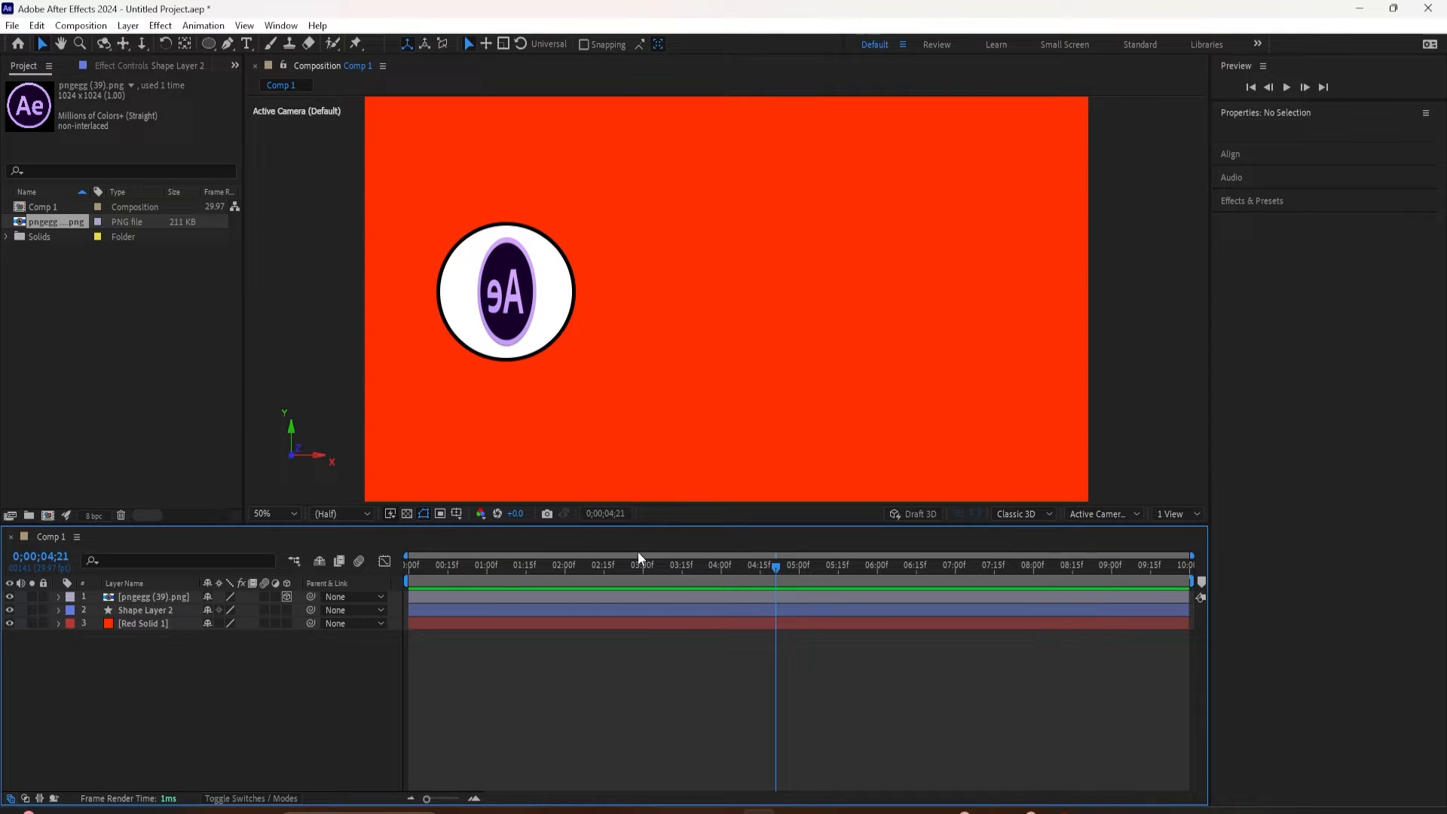
# Move the current-time indicator to about one second on the Comp 1 timeline and deselect the layers
pyautogui.click(487, 565)
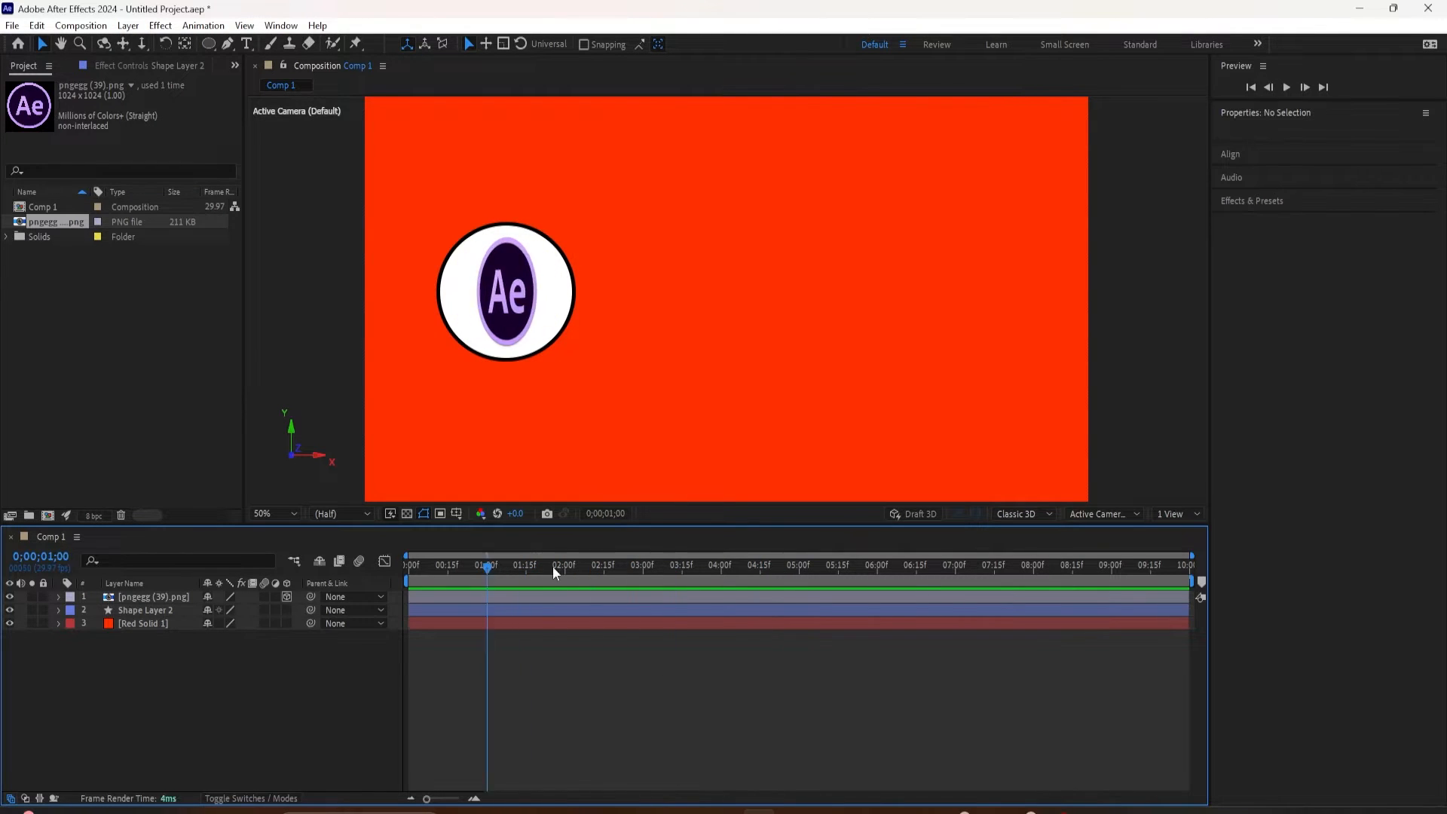
pyautogui.click(645, 565)
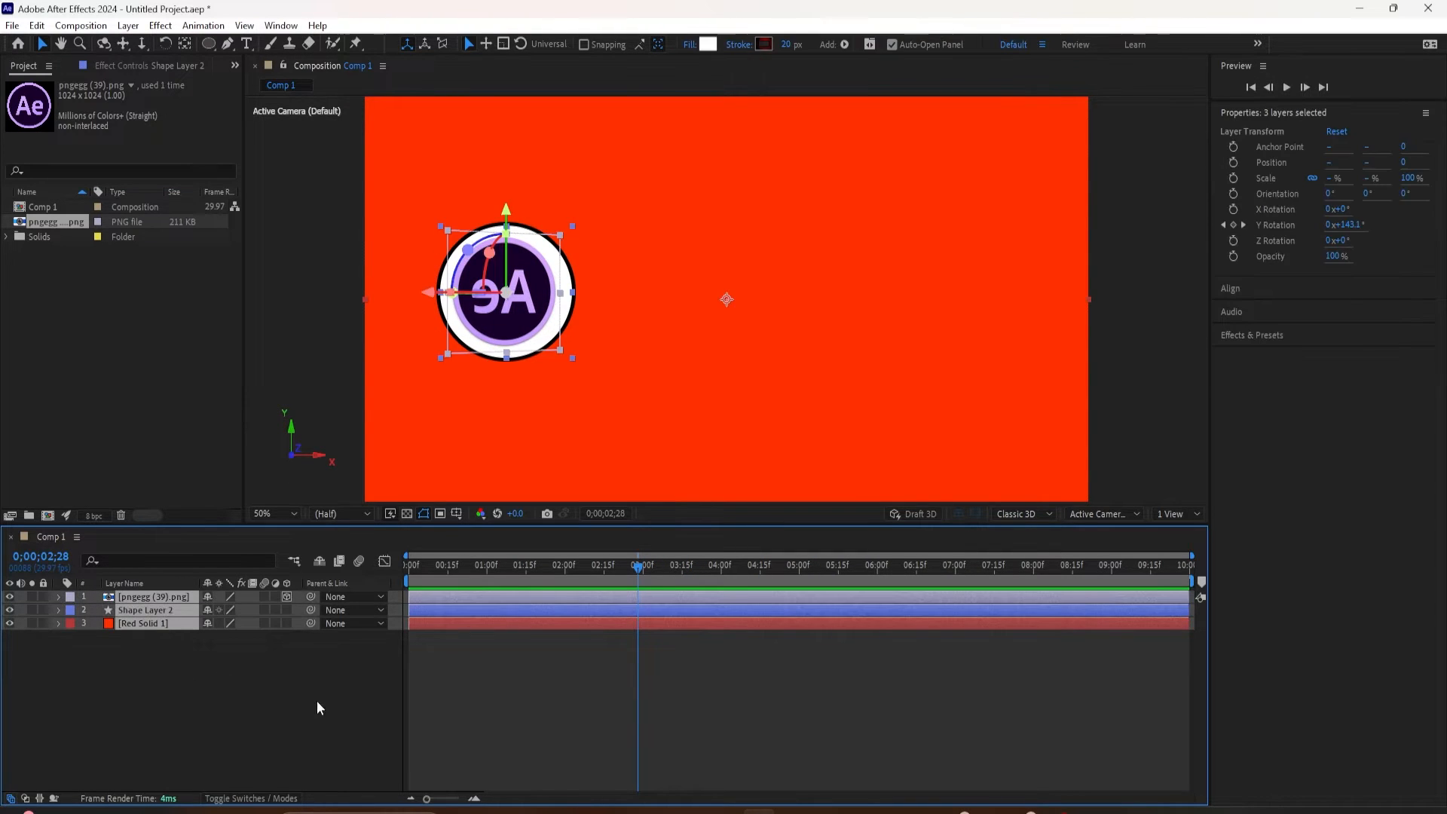
pyautogui.click(478, 579)
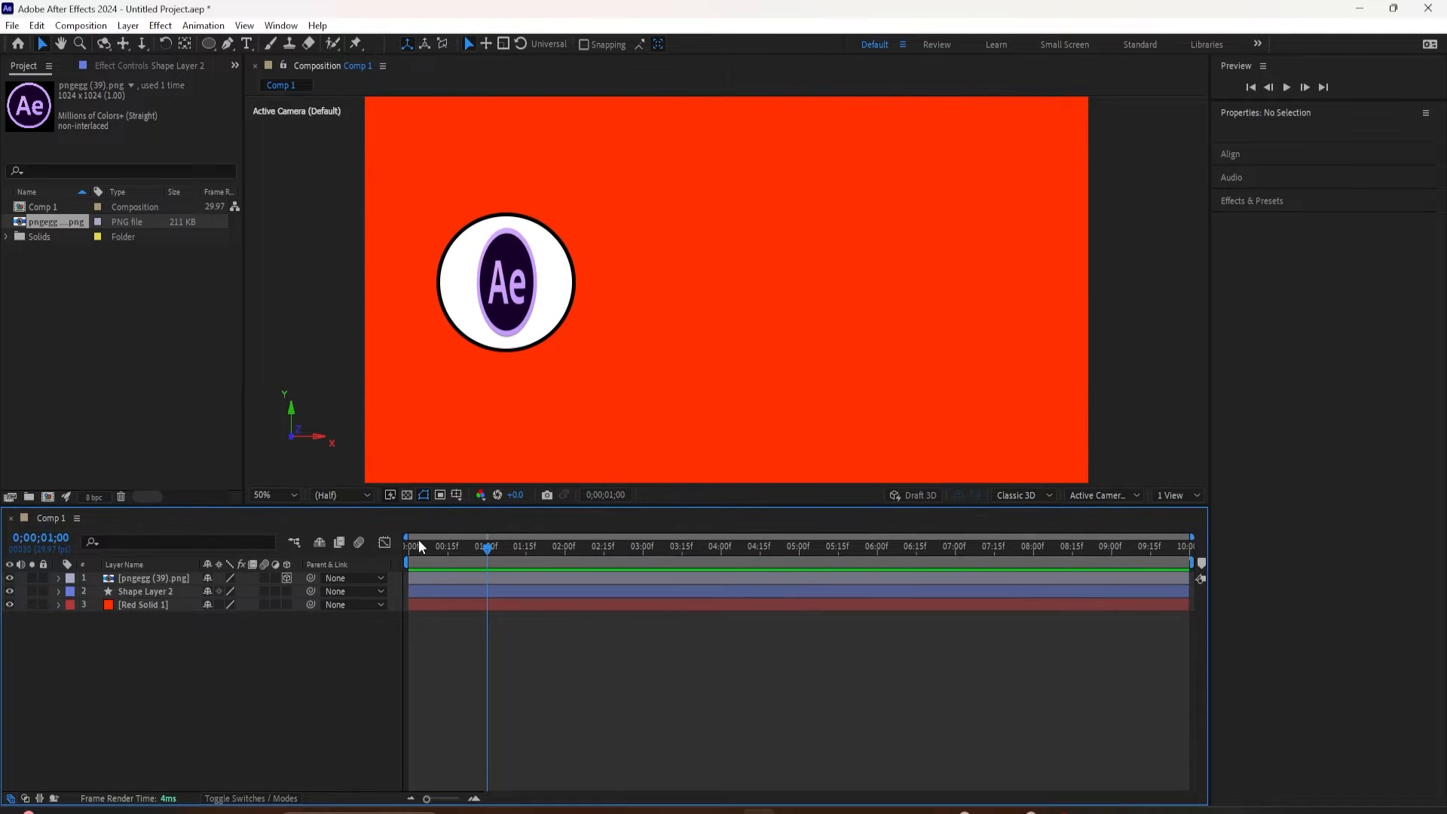
pyautogui.moveTo(404, 562)
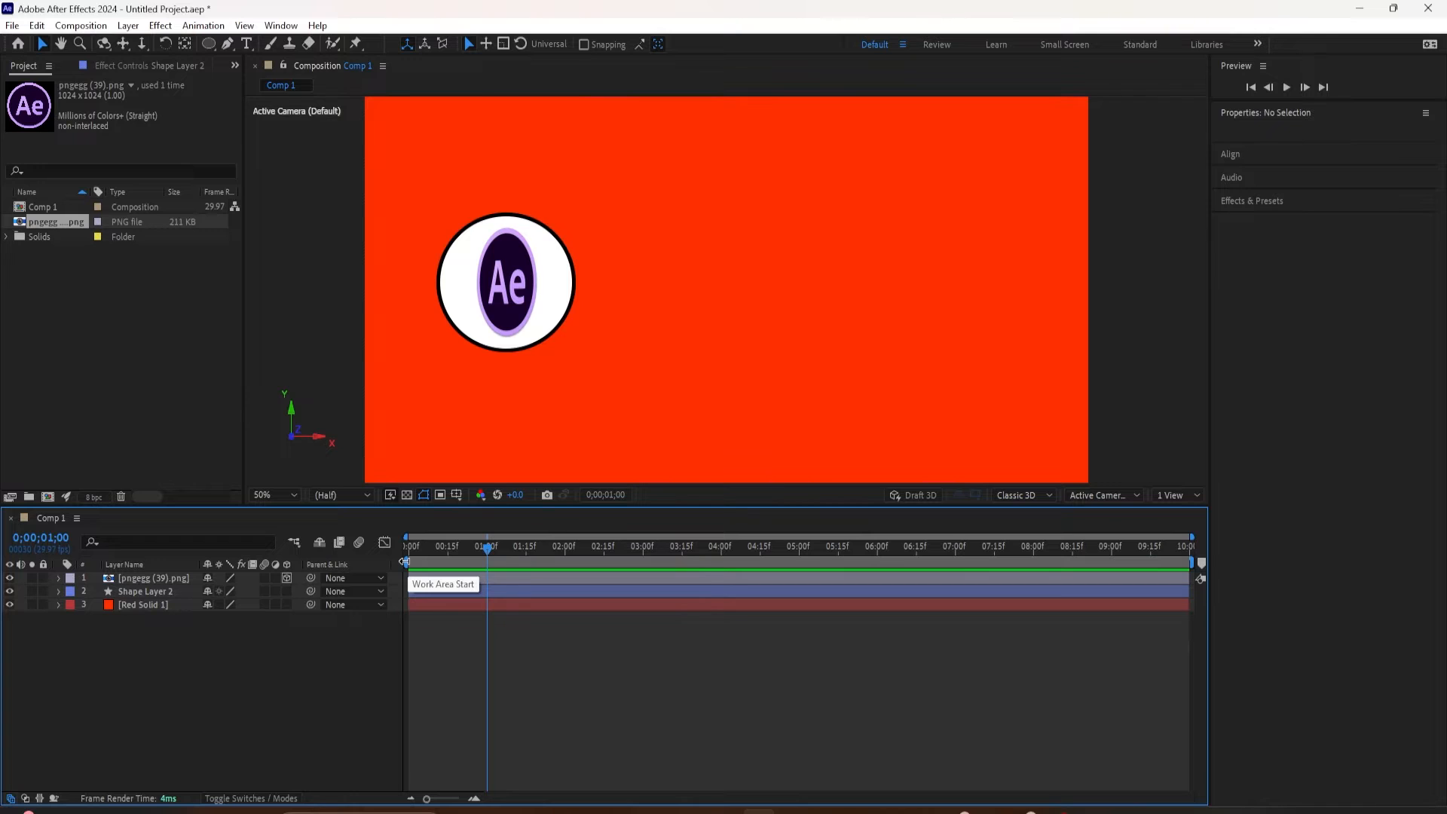
pyautogui.moveTo(521, 549)
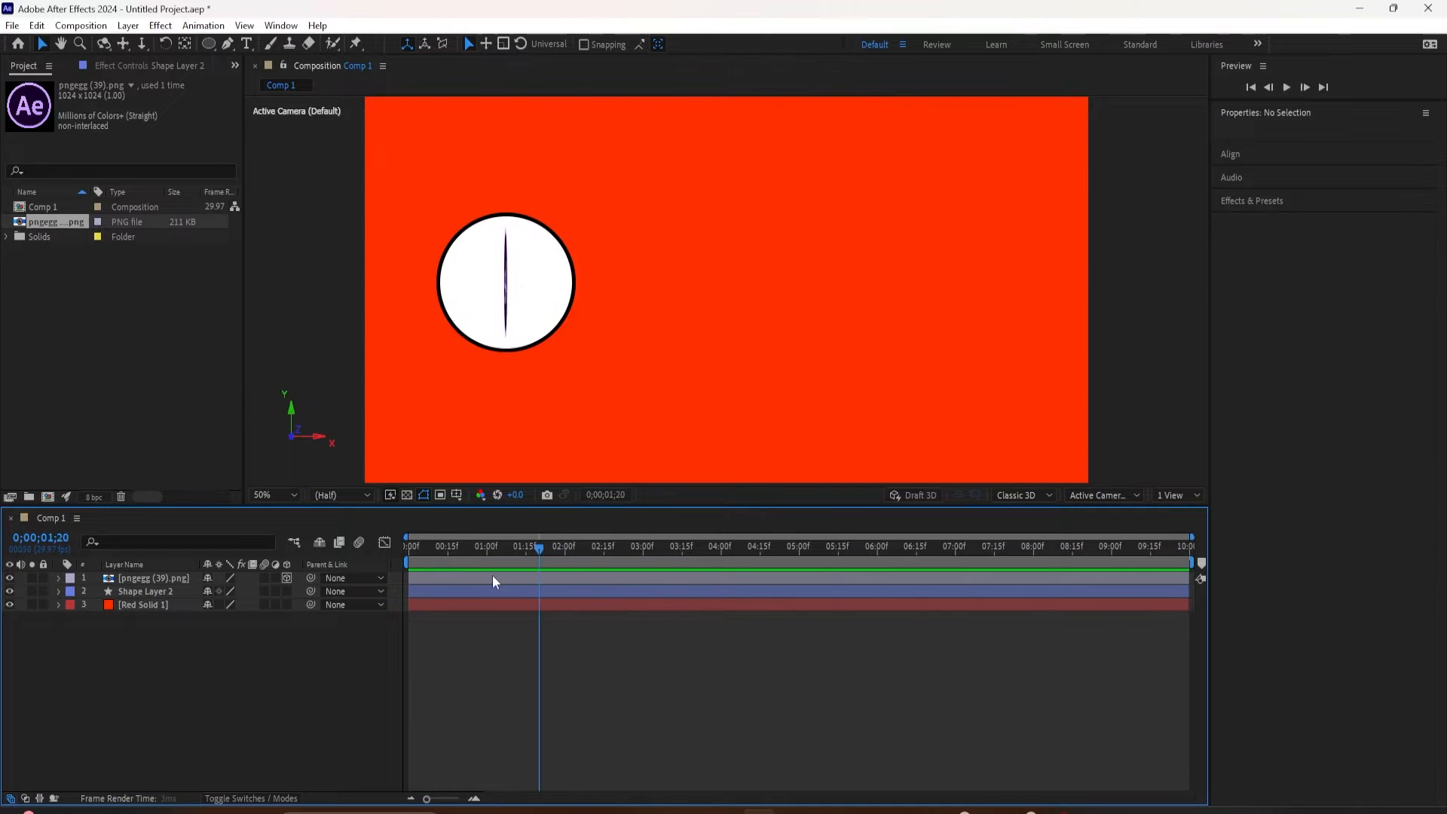
pyautogui.click(498, 546)
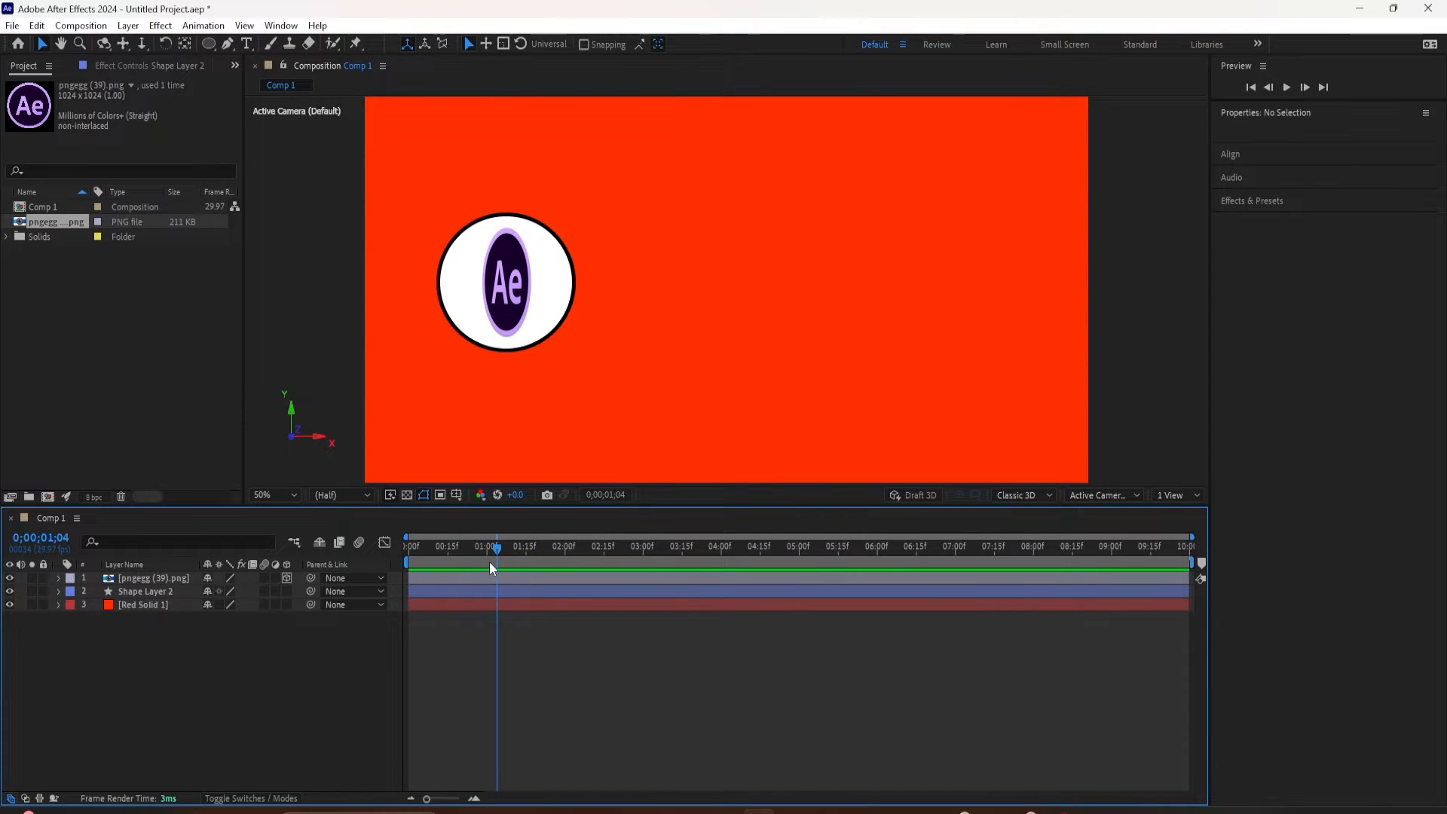
pyautogui.moveTo(401, 560)
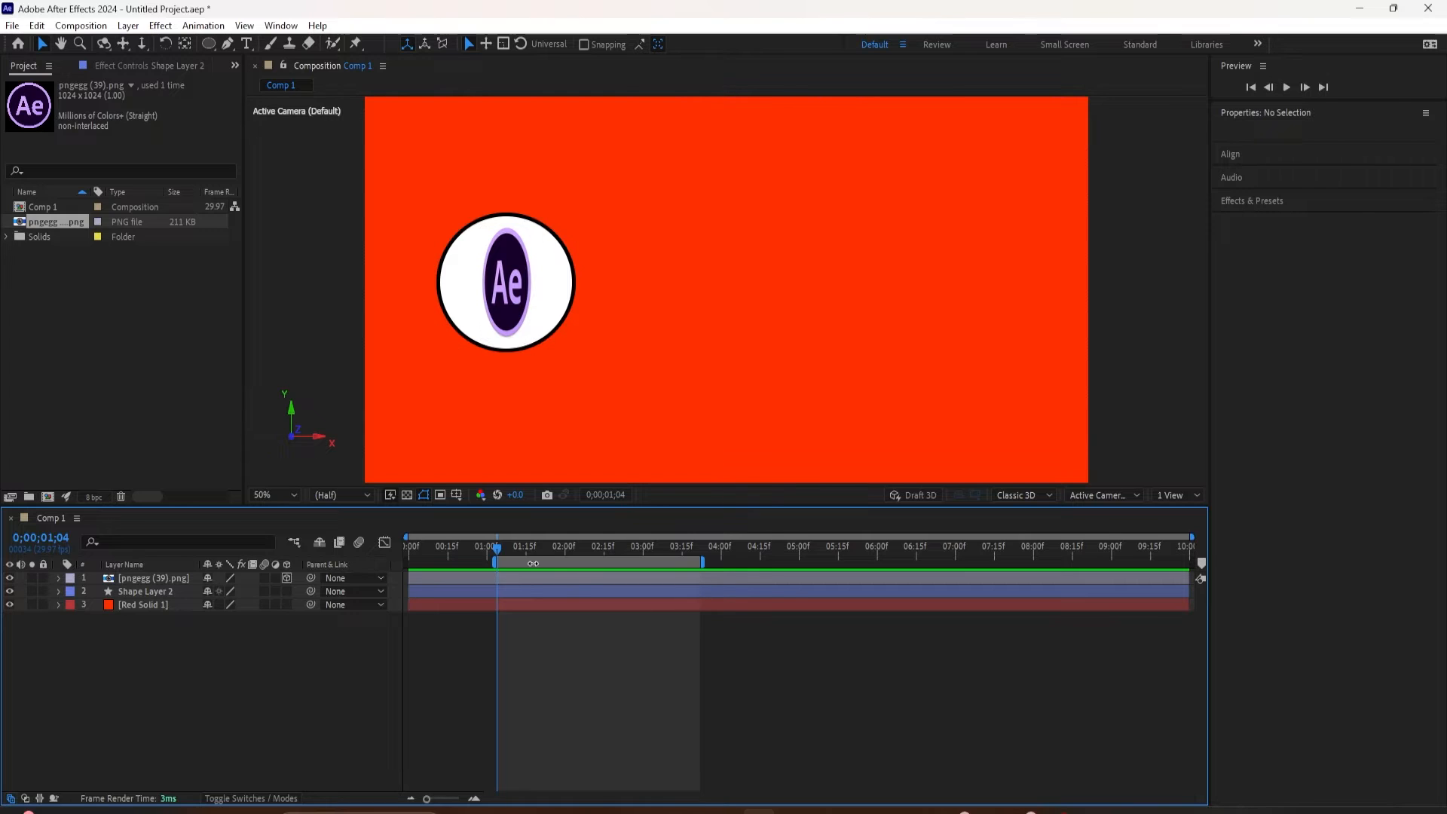
pyautogui.moveTo(496, 552)
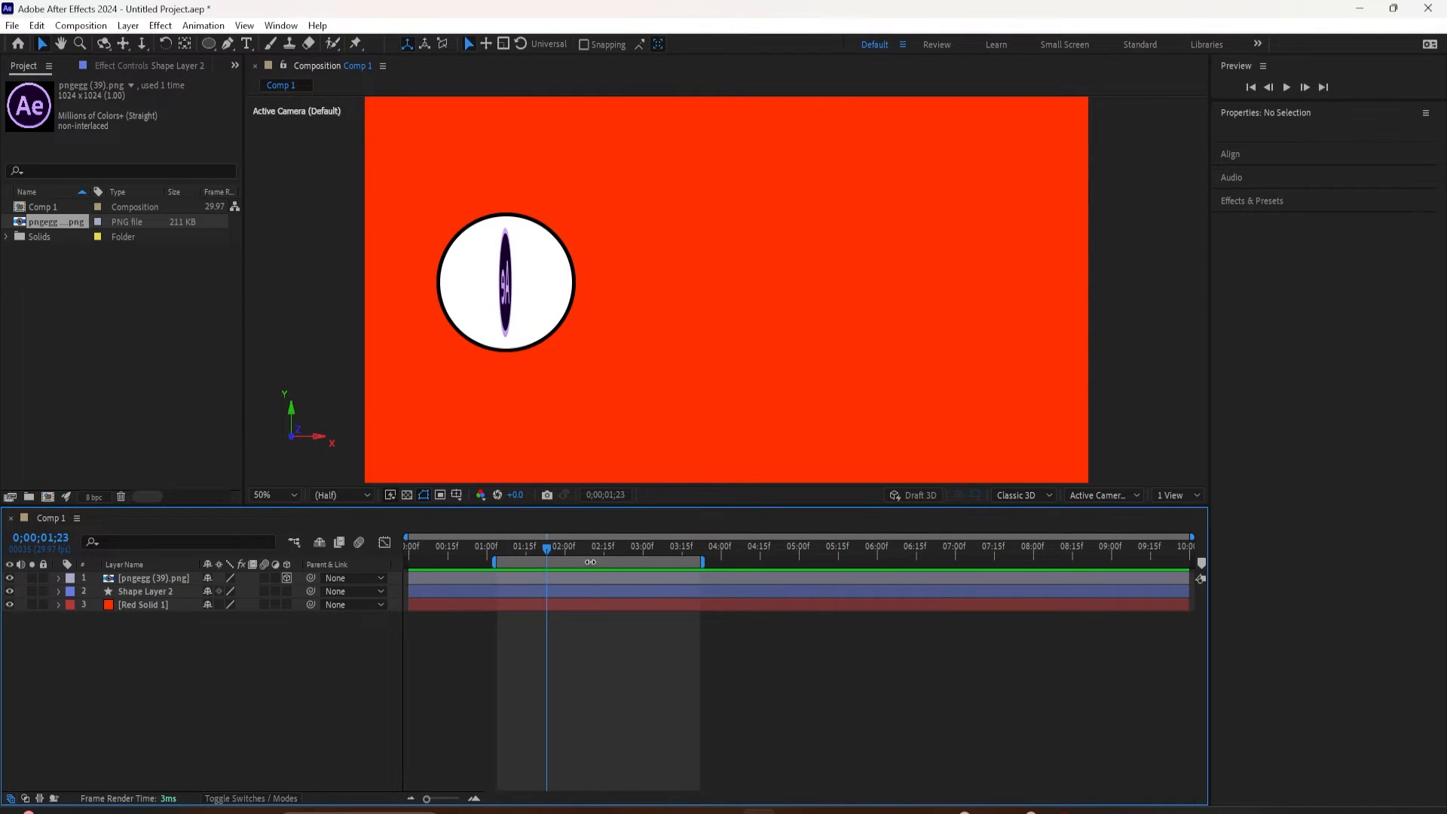
pyautogui.moveTo(546, 552)
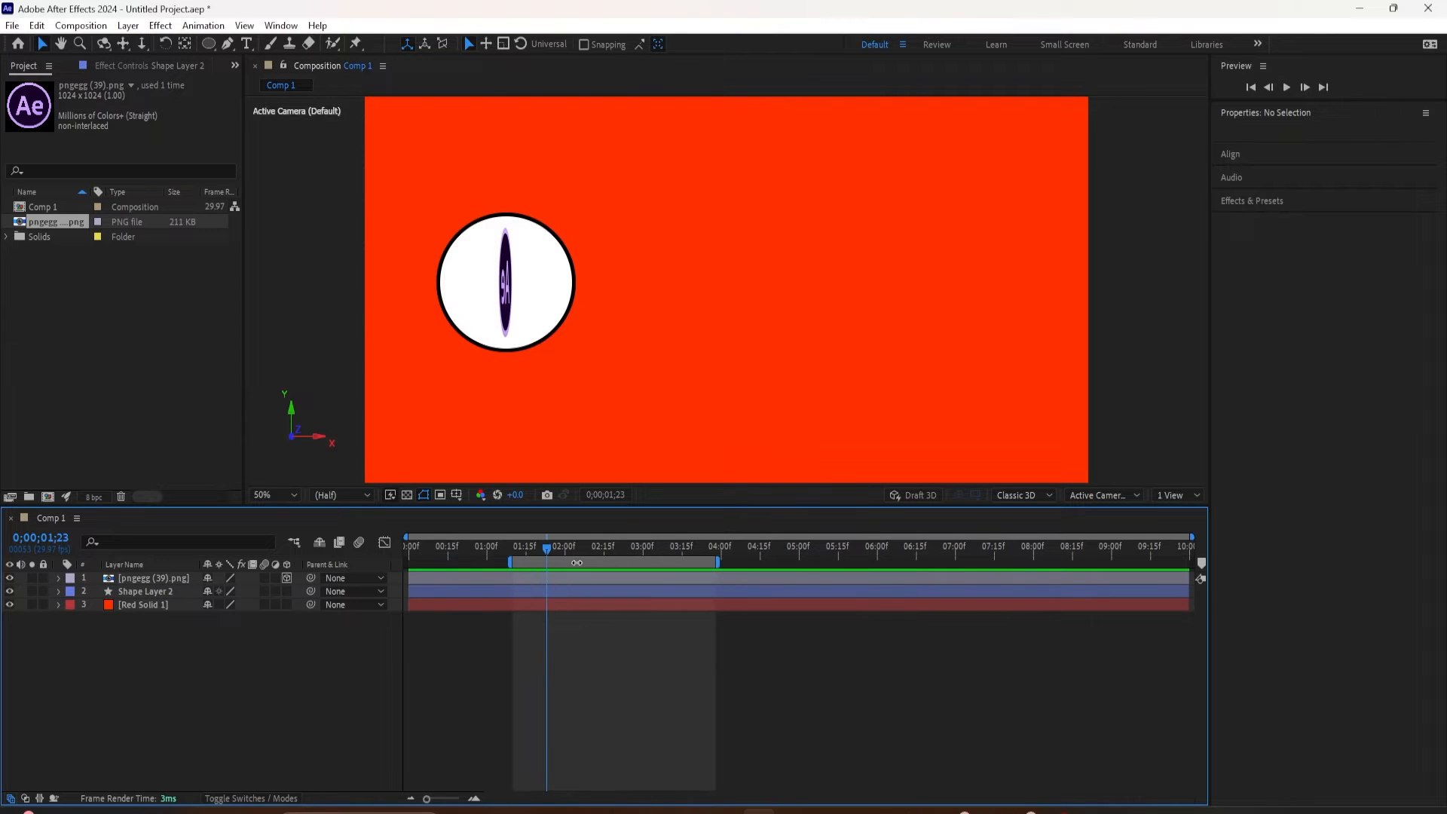
pyautogui.moveTo(577, 562)
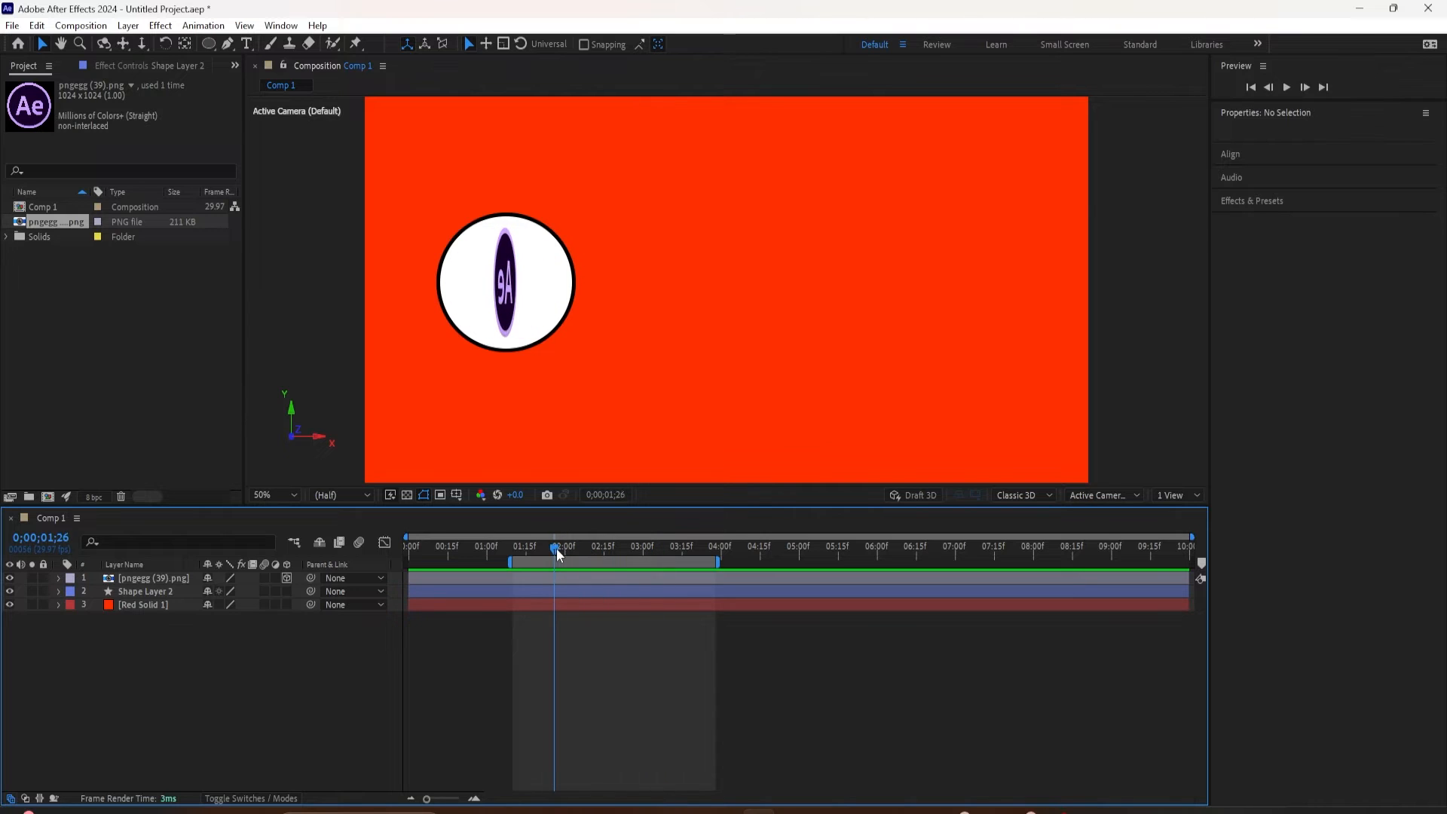
pyautogui.moveTo(1283, 83)
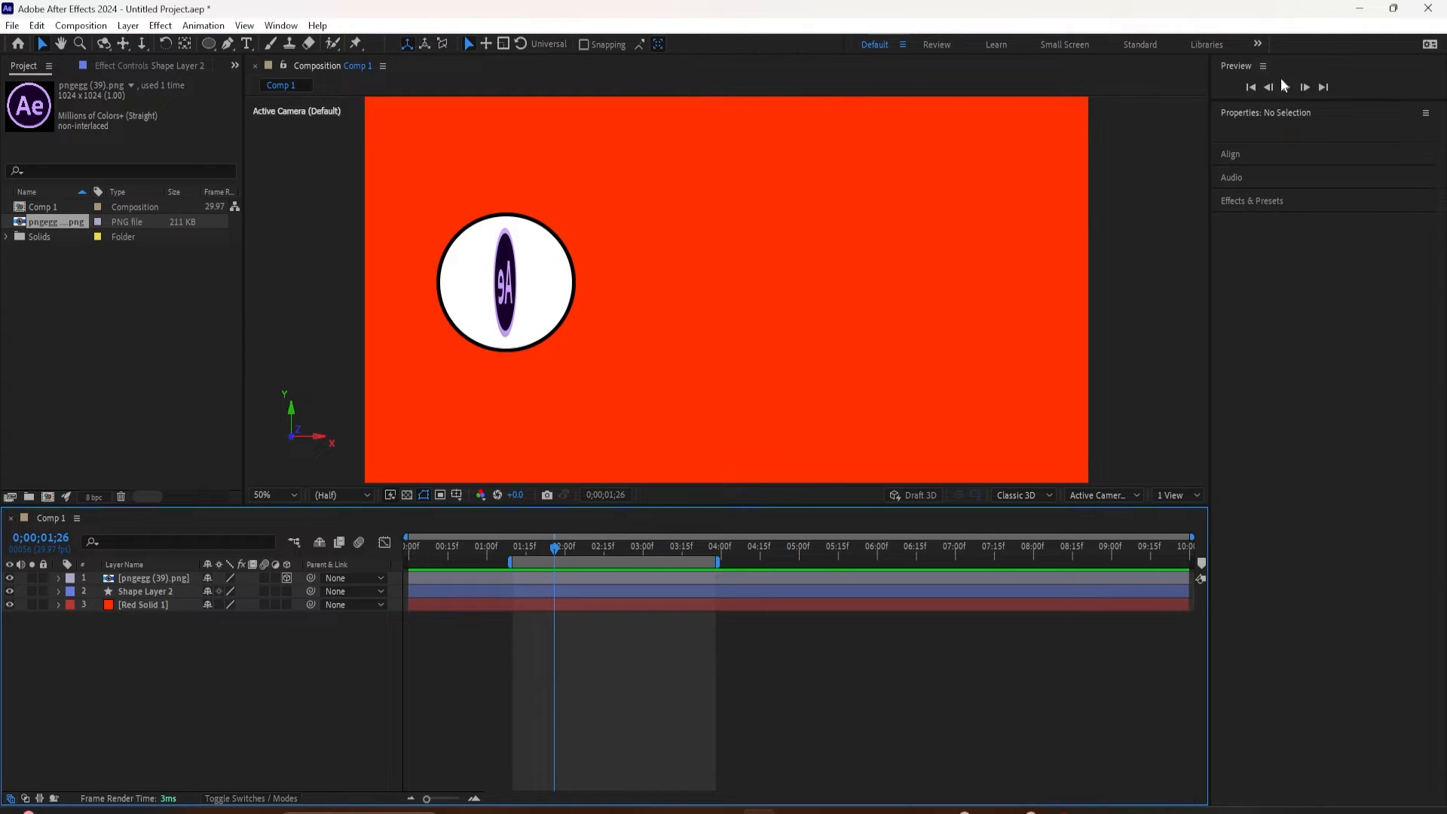
pyautogui.moveTo(1231, 70)
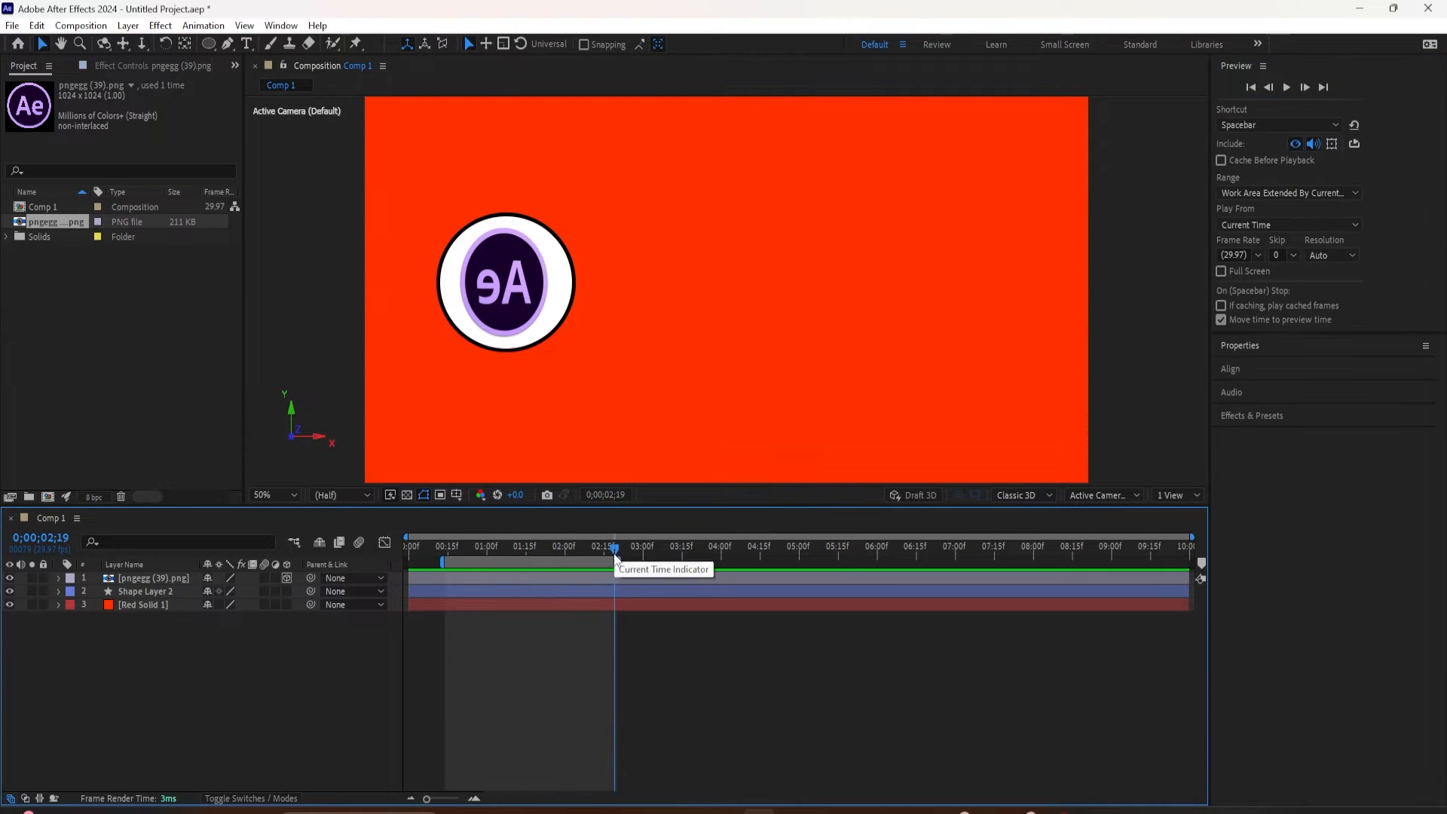
pyautogui.moveTo(1313, 209)
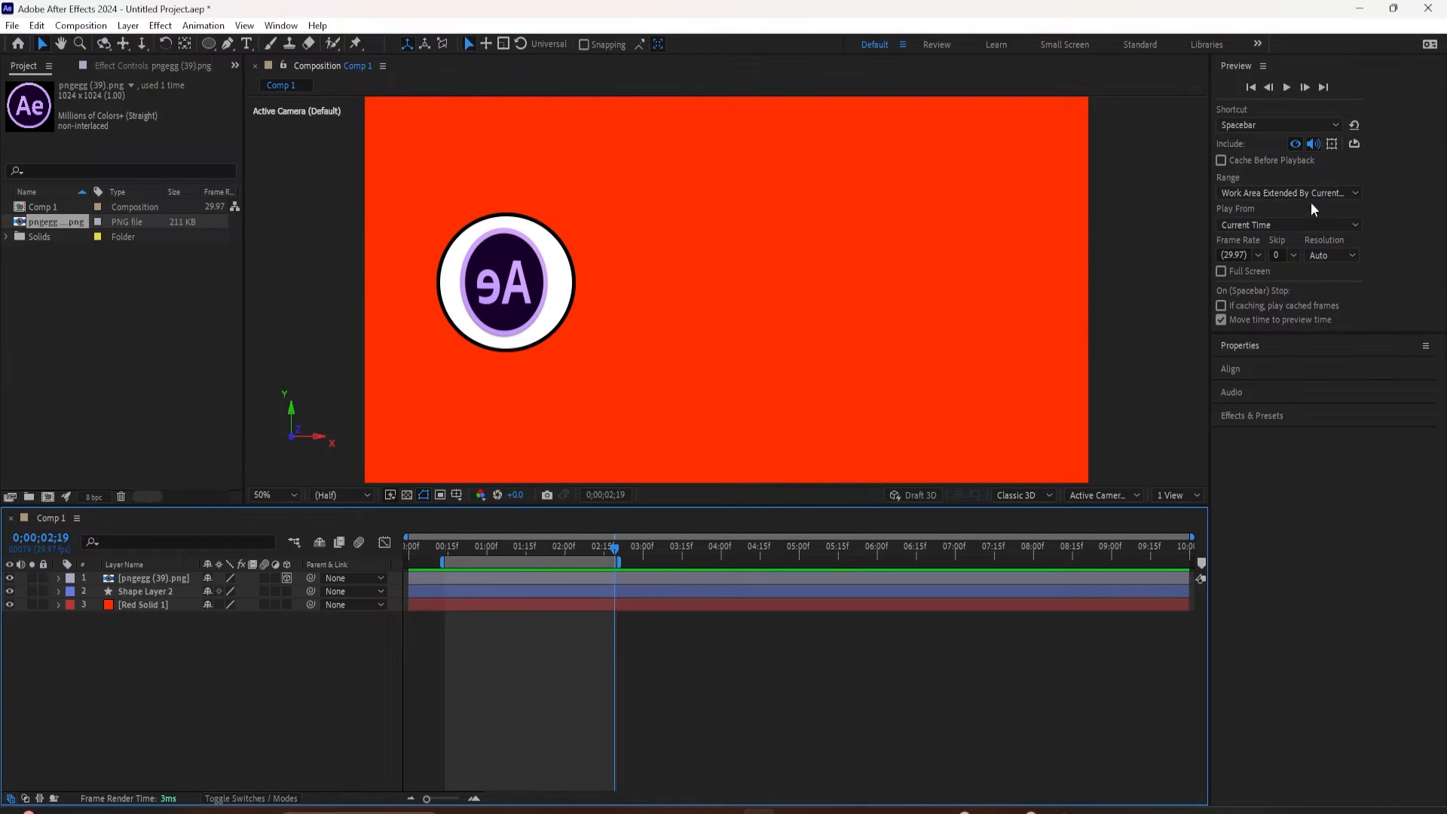
pyautogui.moveTo(1354, 145)
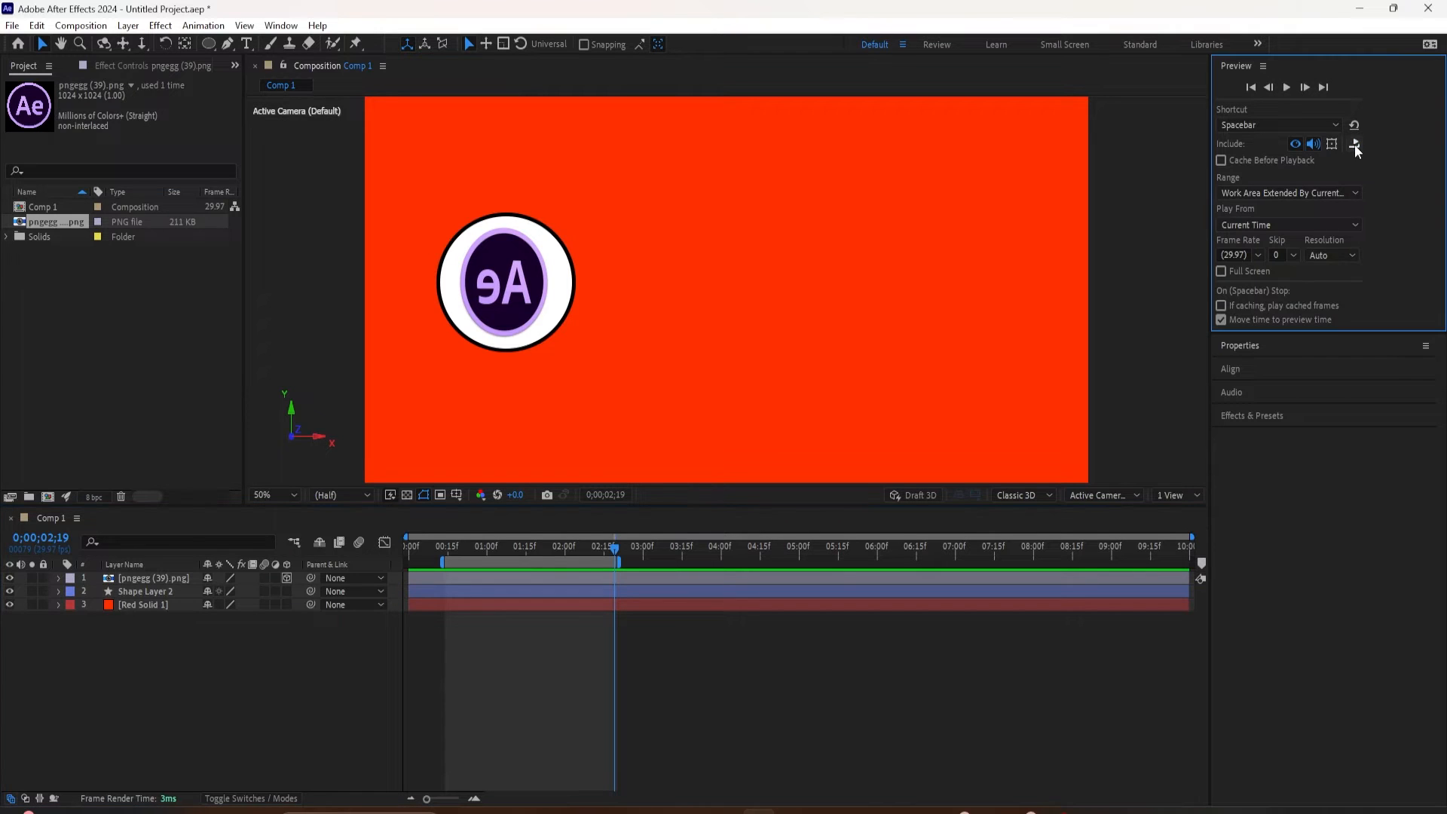
pyautogui.moveTo(1355, 144)
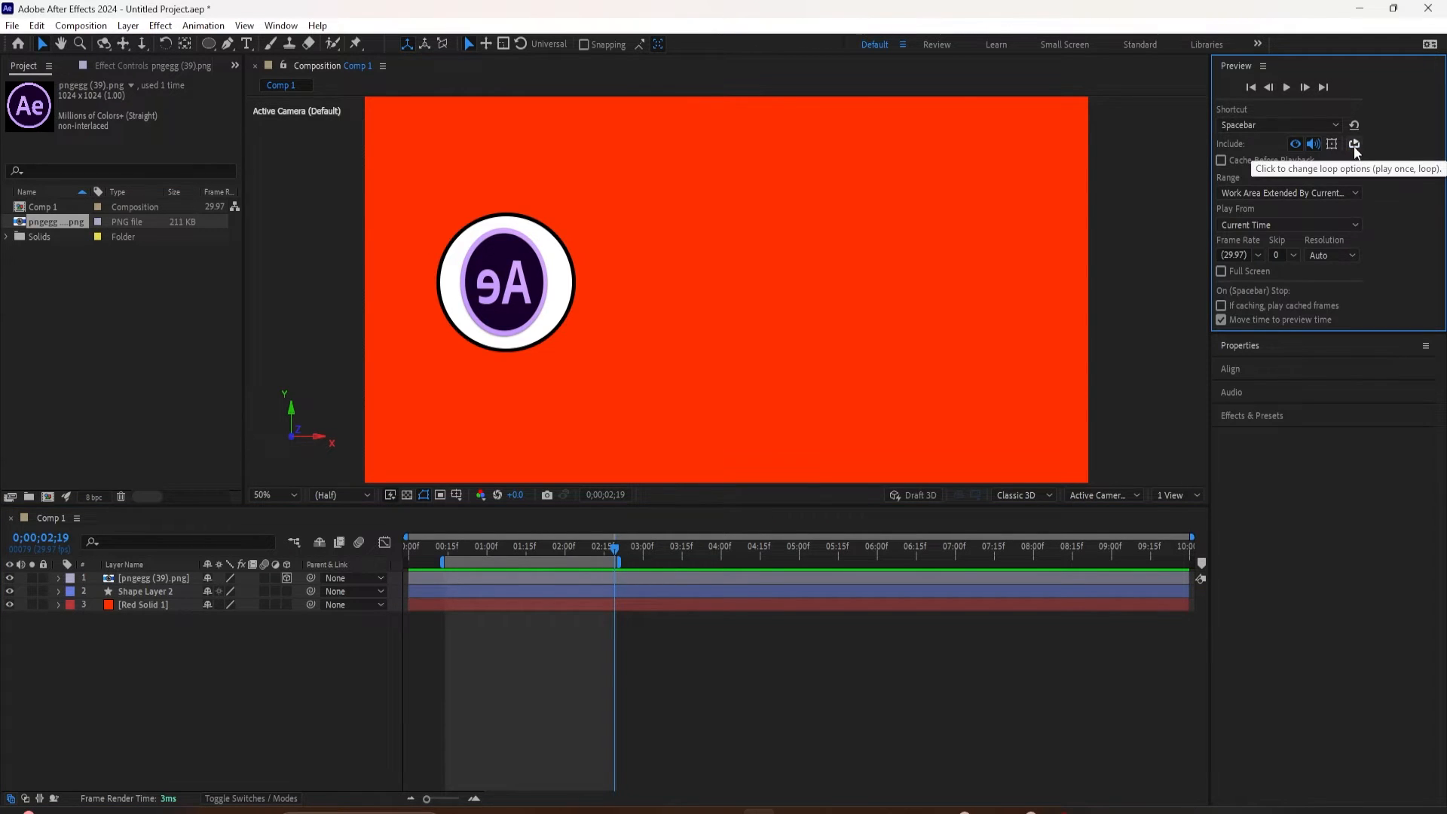
pyautogui.moveTo(553, 574)
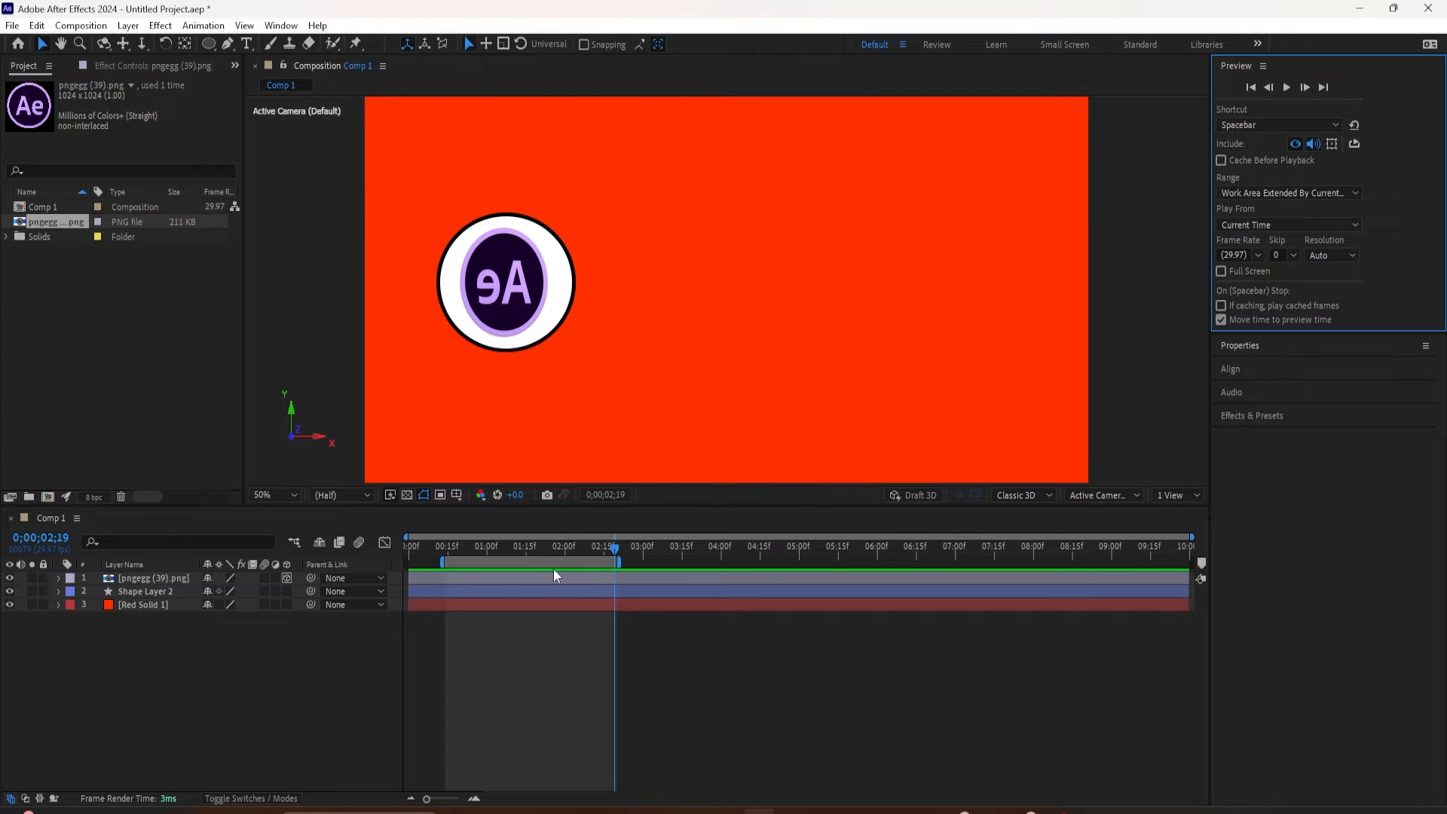
# Collapse the Preview panel from the Window menu and select the pngegg (39).png logo layer
pyautogui.click(280, 25)
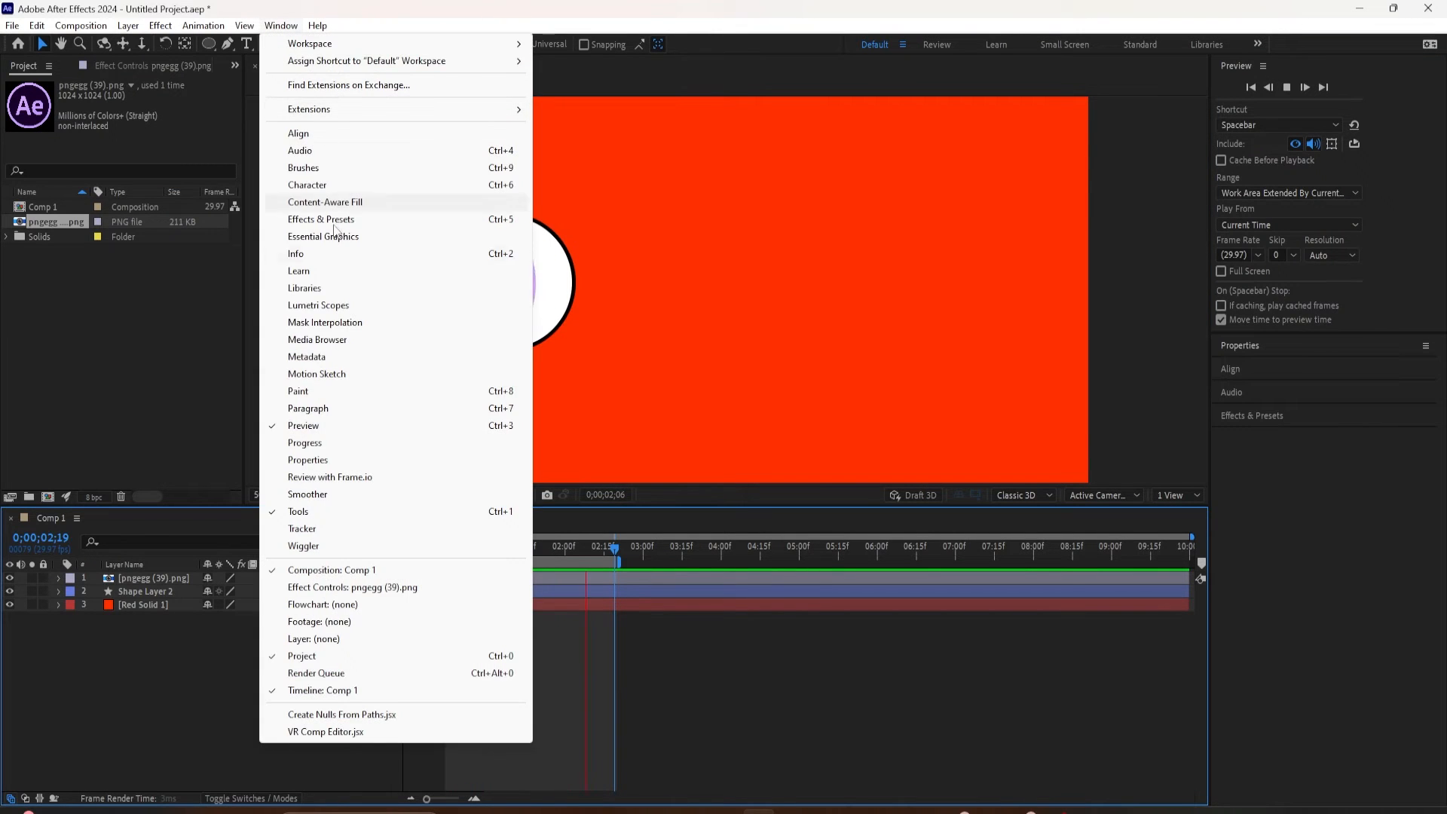
pyautogui.click(307, 459)
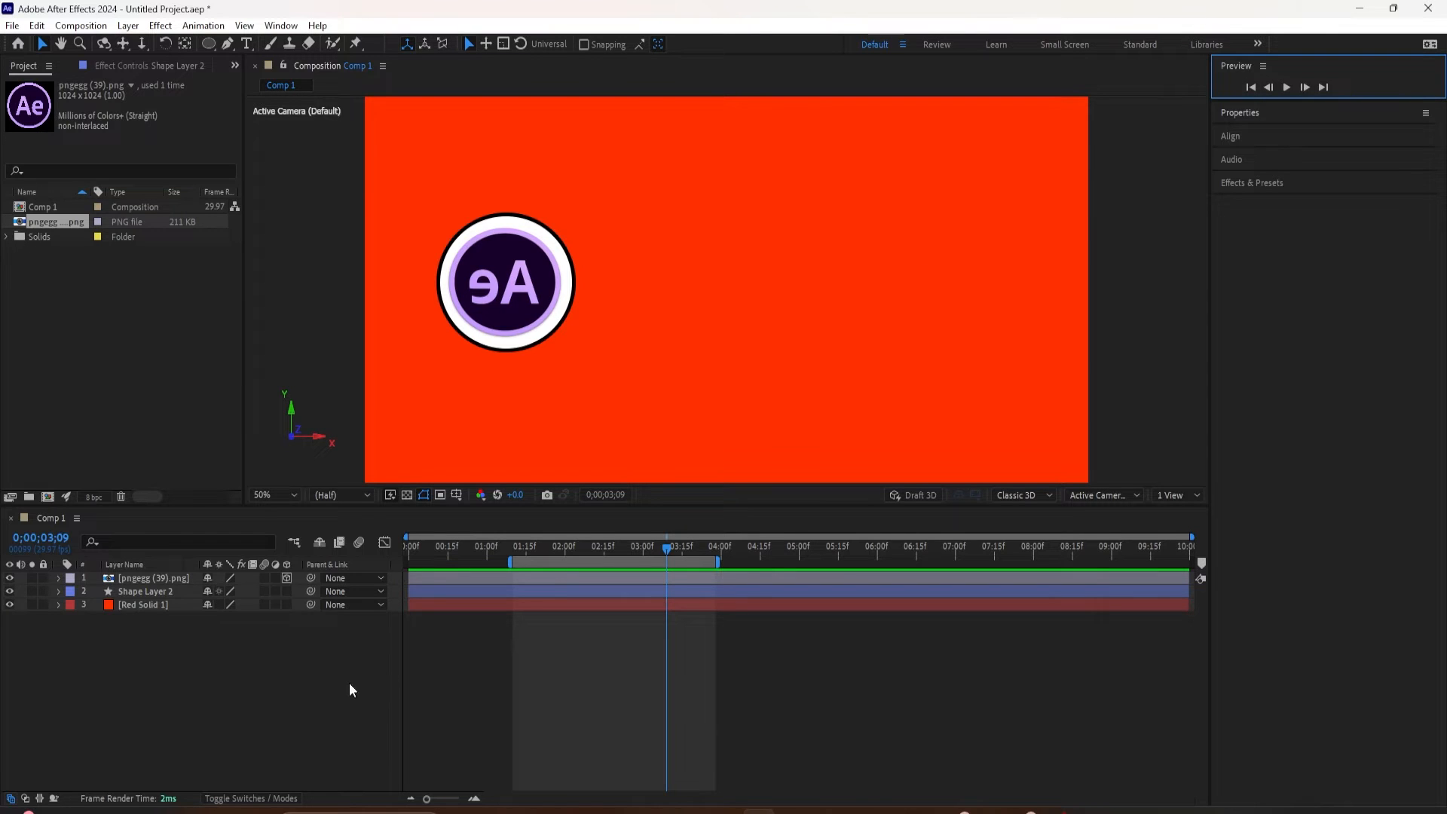
pyautogui.click(155, 577)
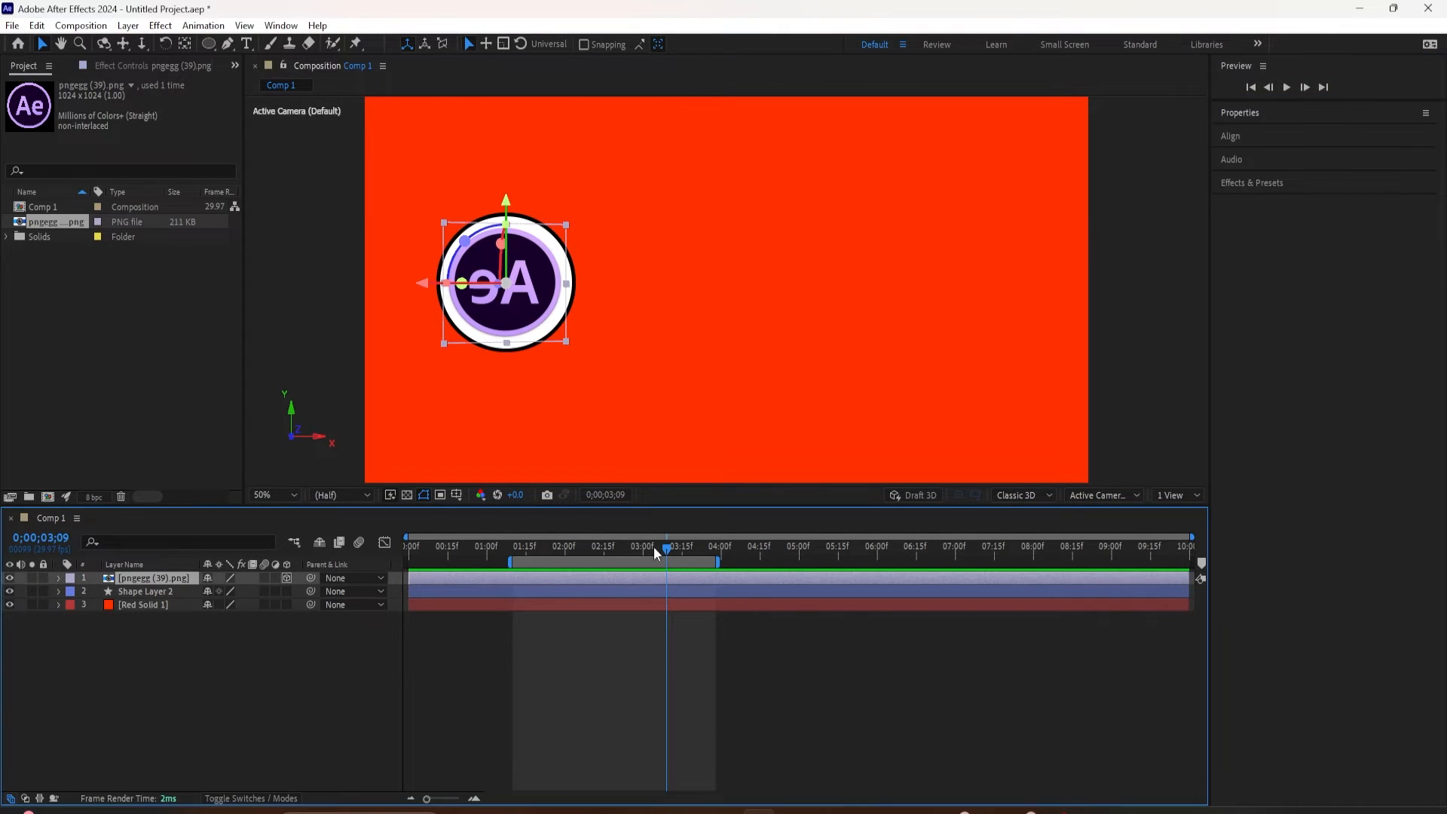
pyautogui.moveTo(637, 586)
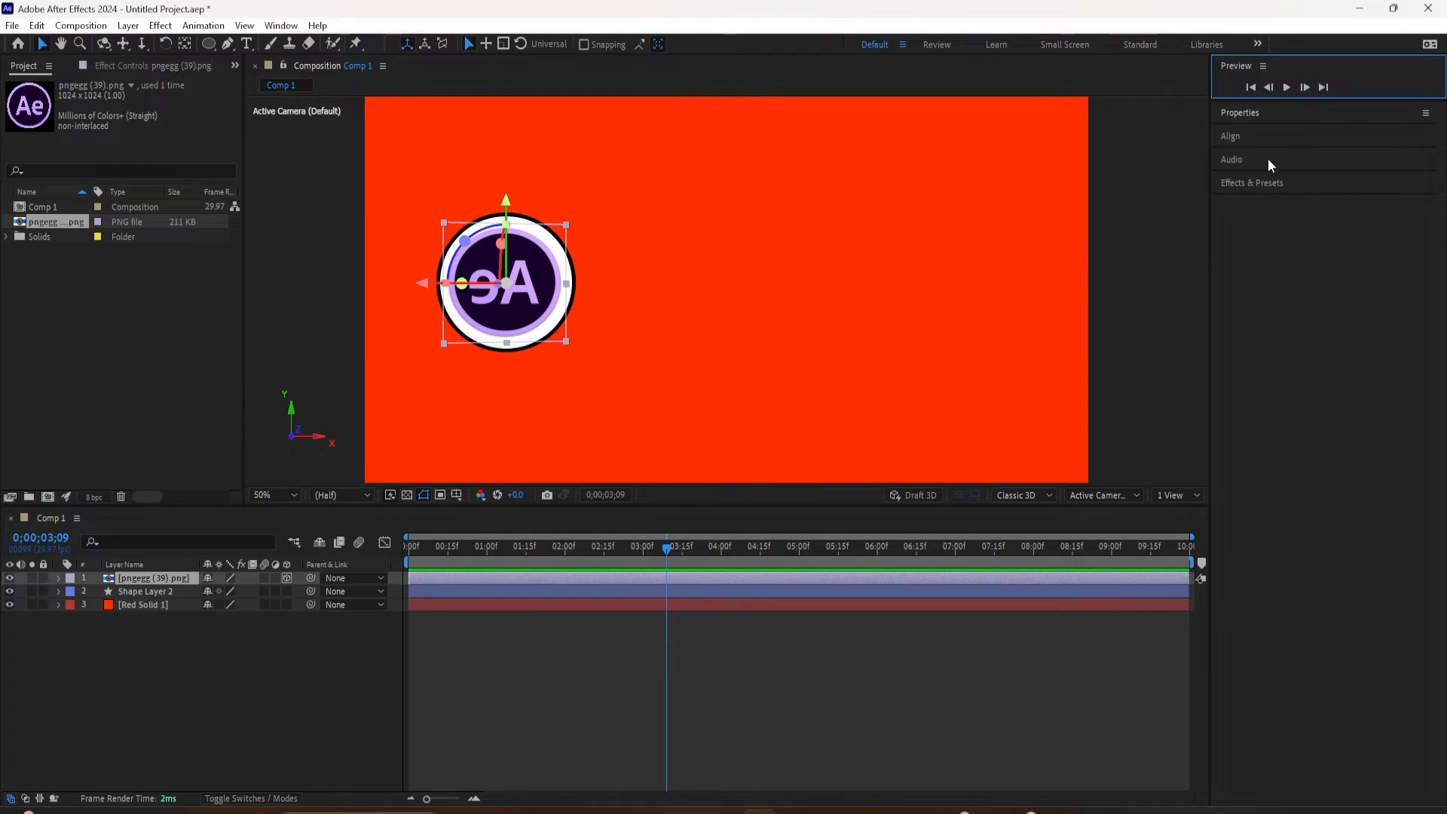
pyautogui.click(1231, 113)
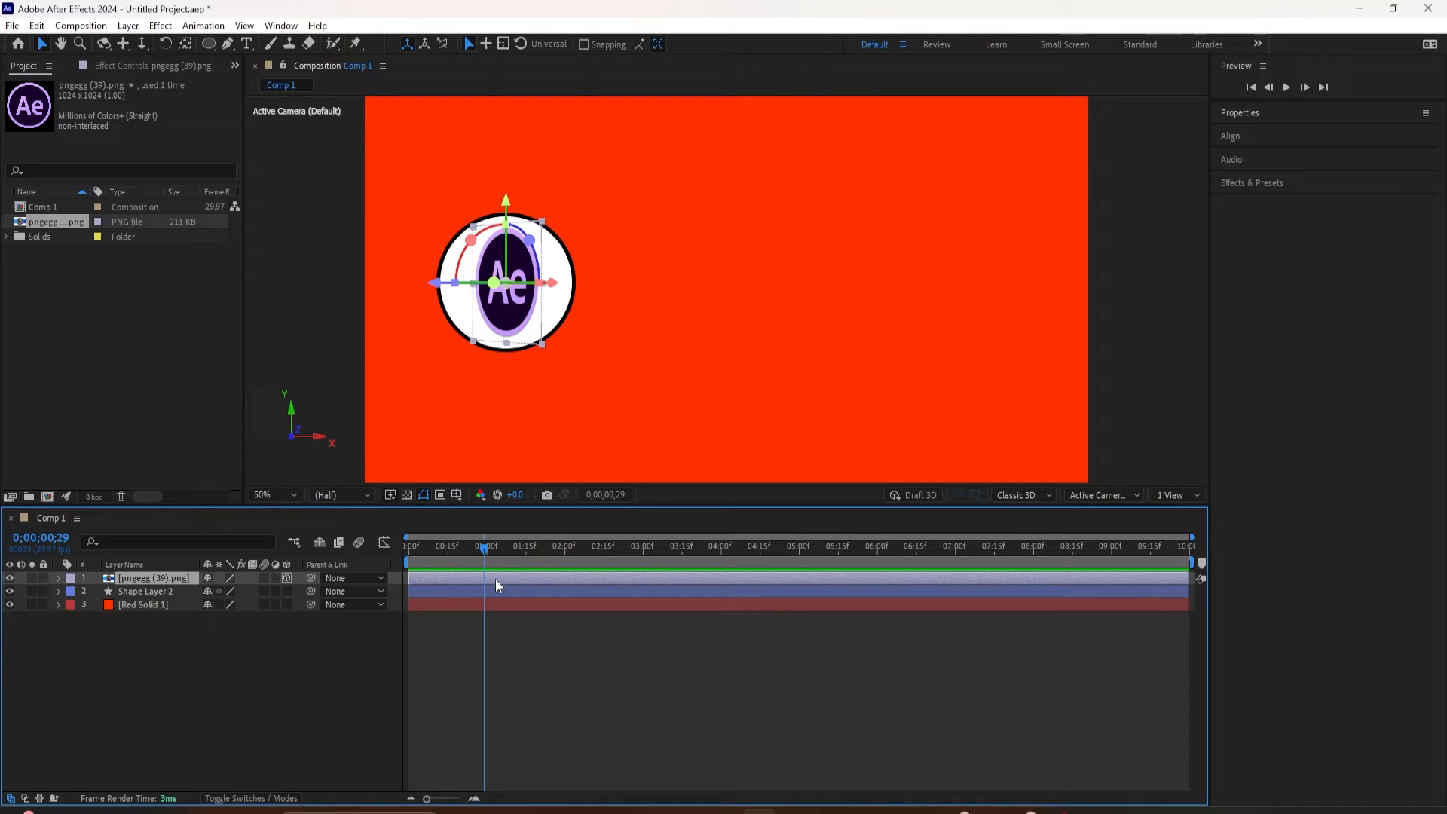
pyautogui.moveTo(487, 545)
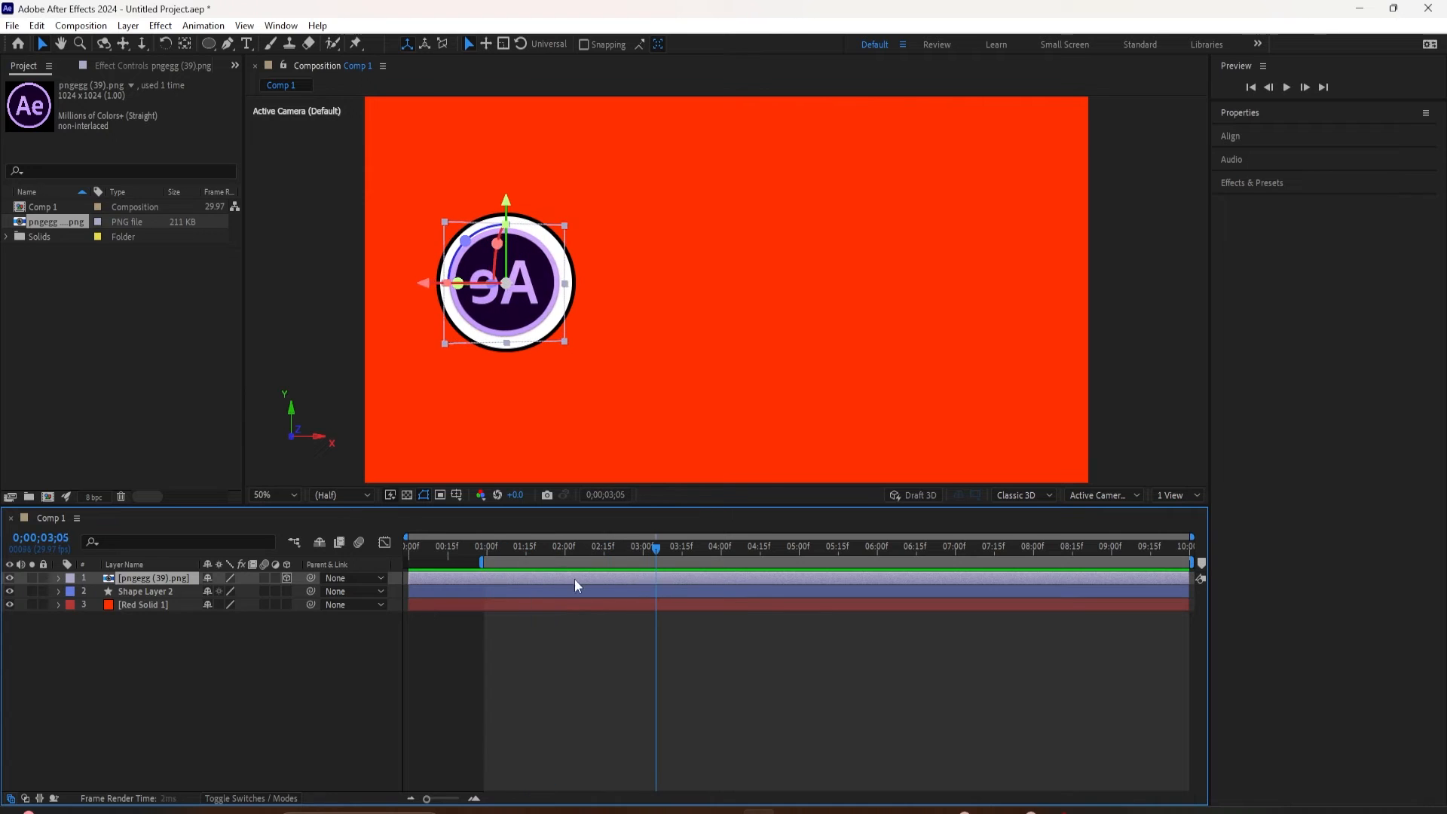
pyautogui.click(684, 546)
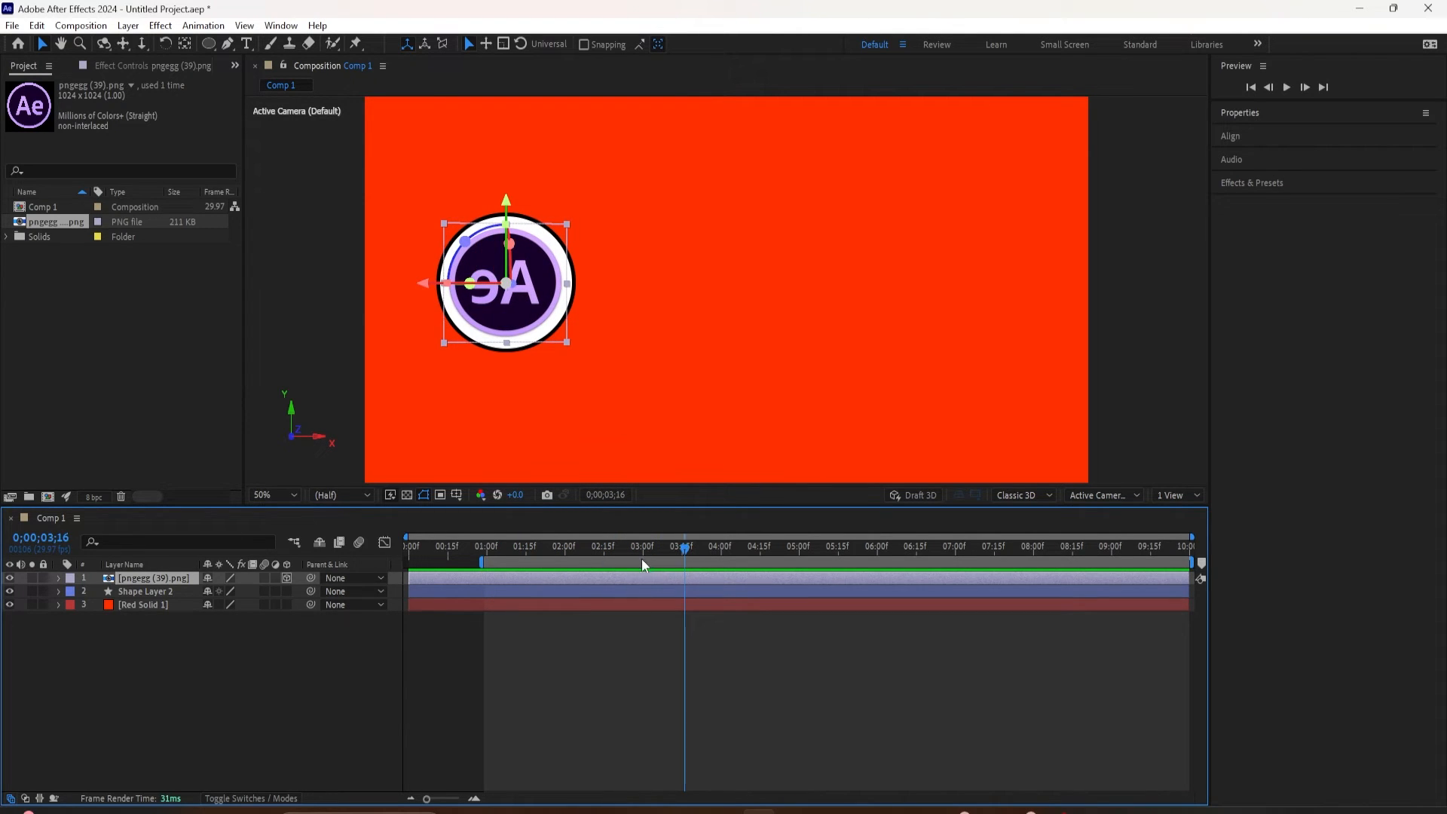
pyautogui.click(609, 545)
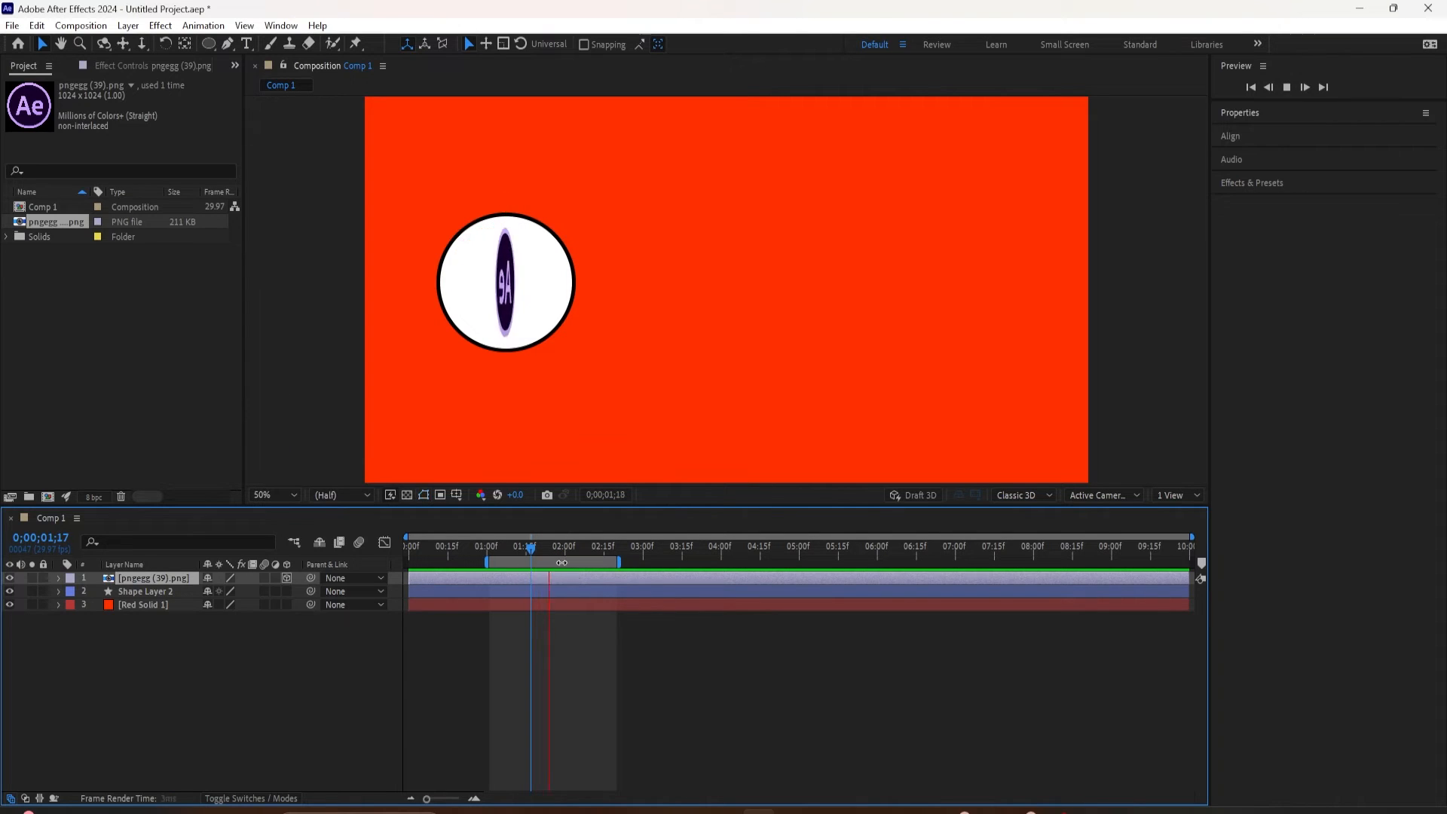
pyautogui.click(553, 546)
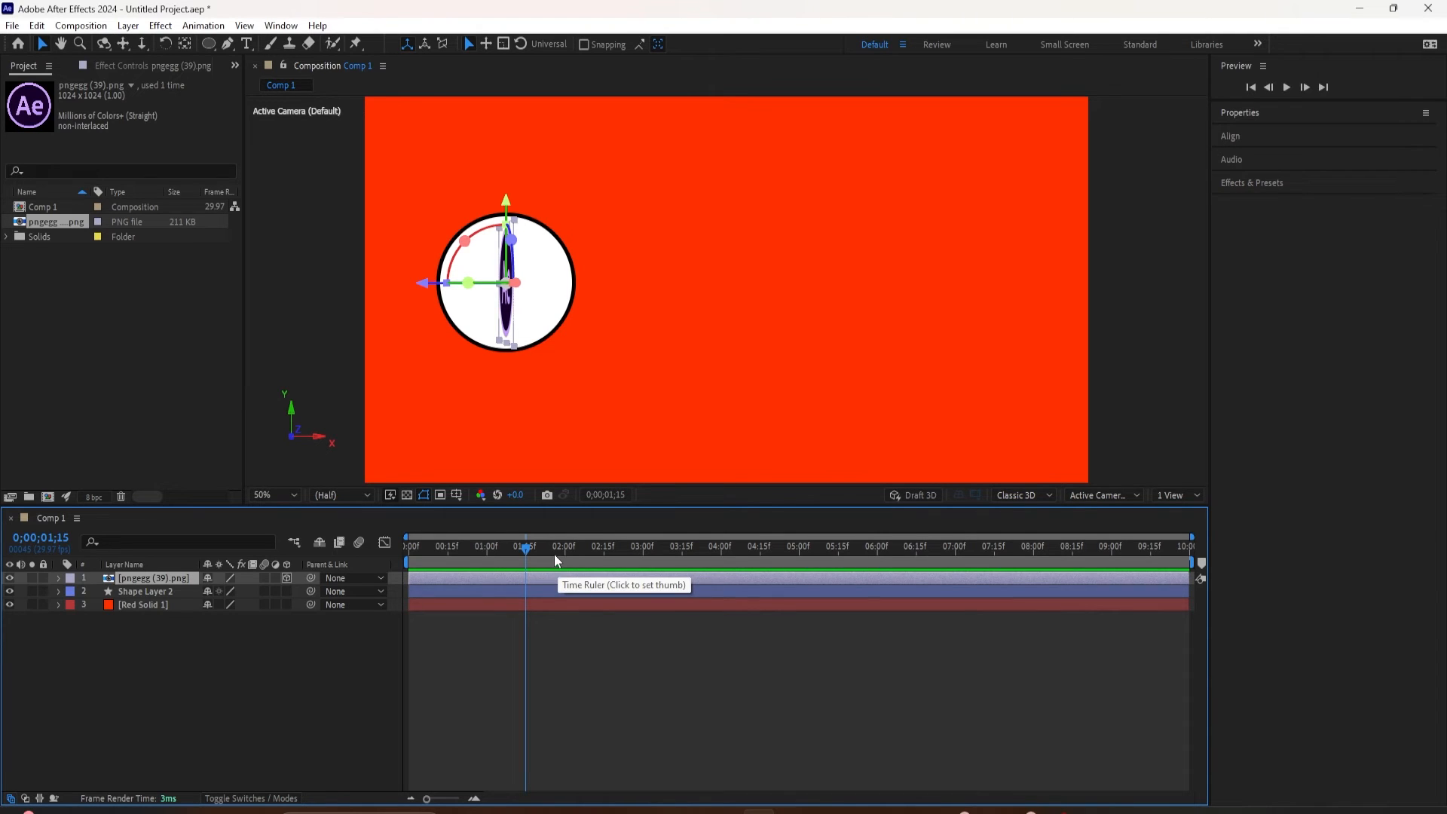
# Narrow the work area to roughly 1:00–2:20 of the logo spin and deselect the logo layer
pyautogui.click(754, 546)
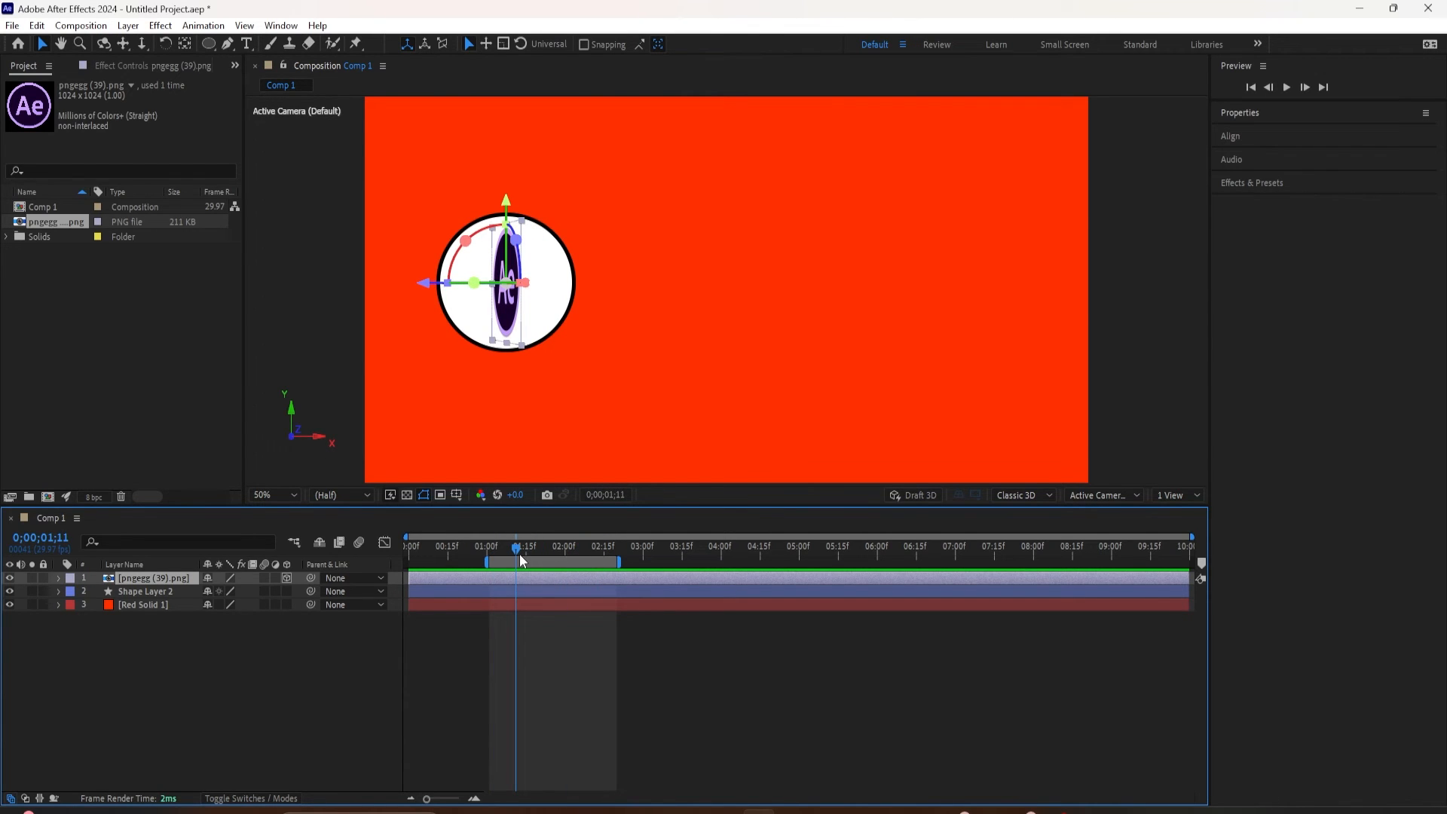
pyautogui.moveTo(517, 558)
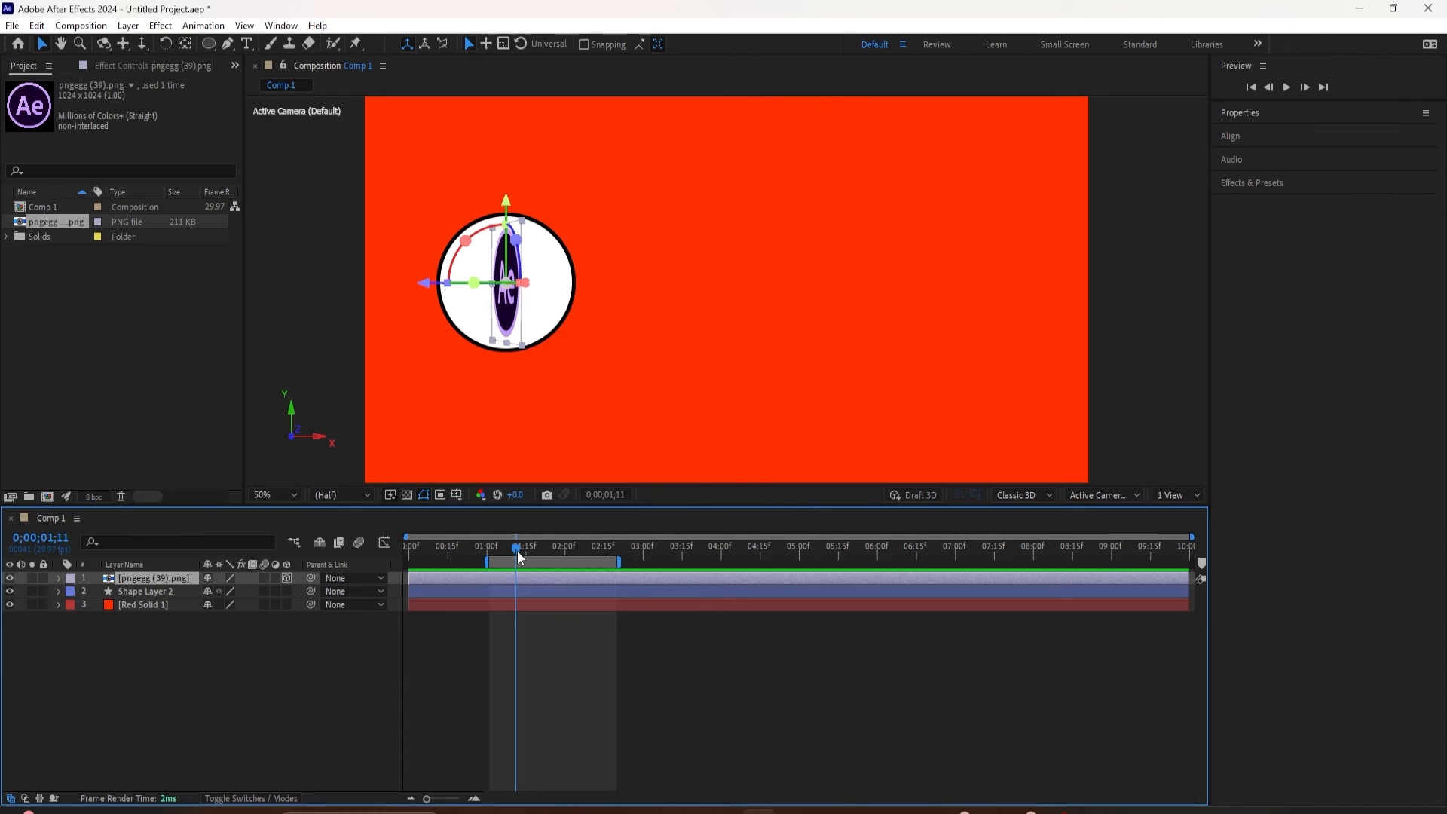
pyautogui.click(313, 692)
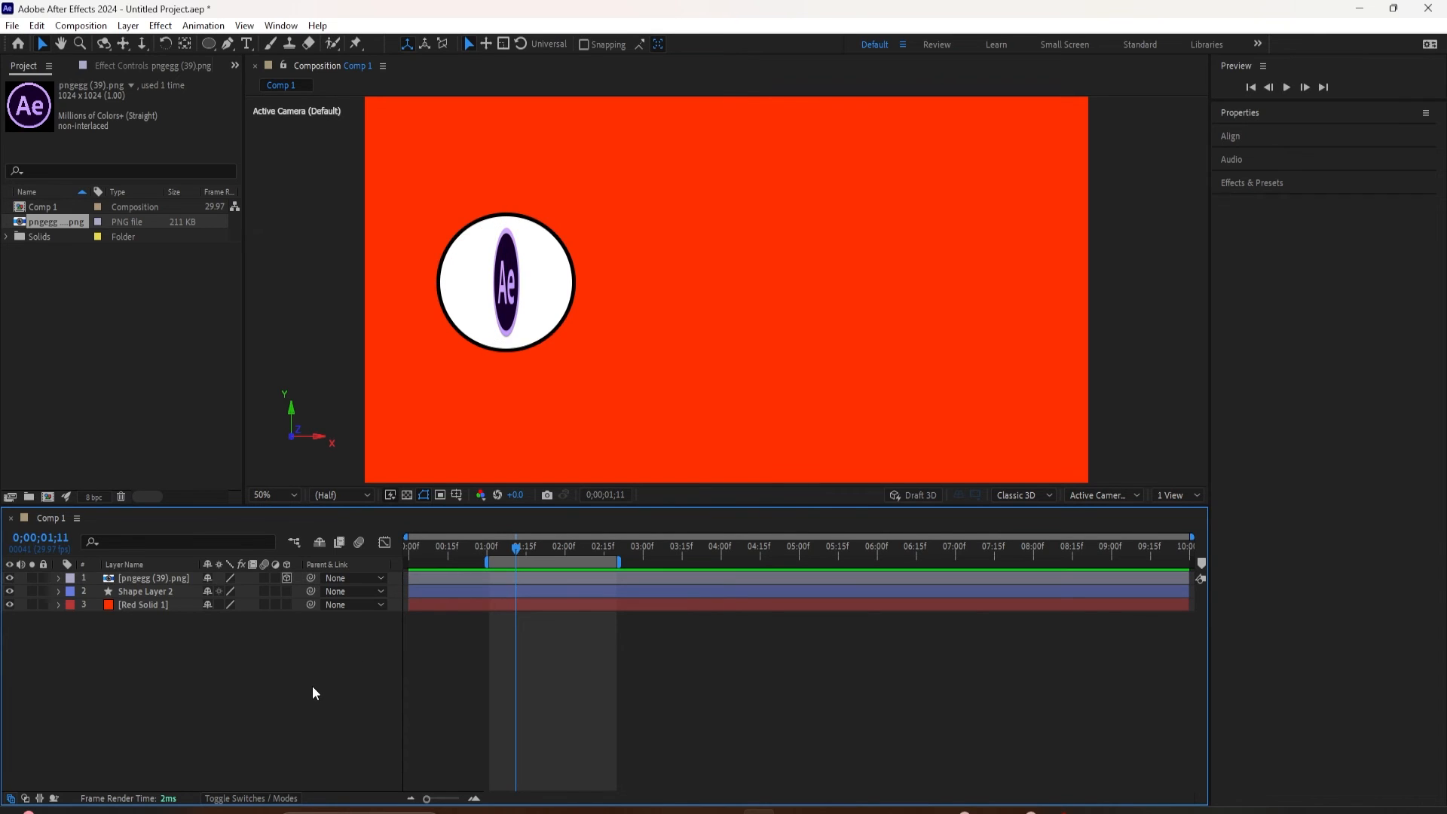